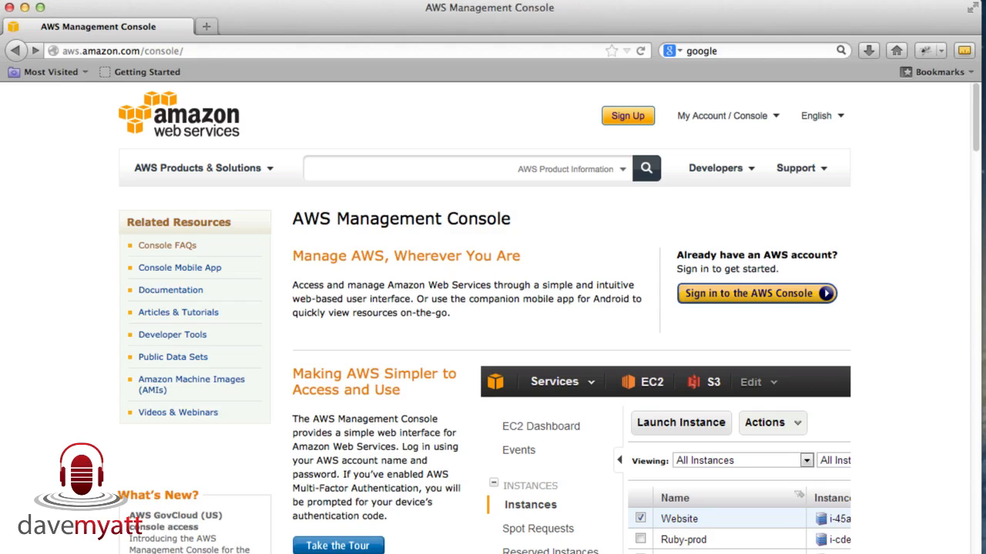
pyautogui.moveTo(147, 62)
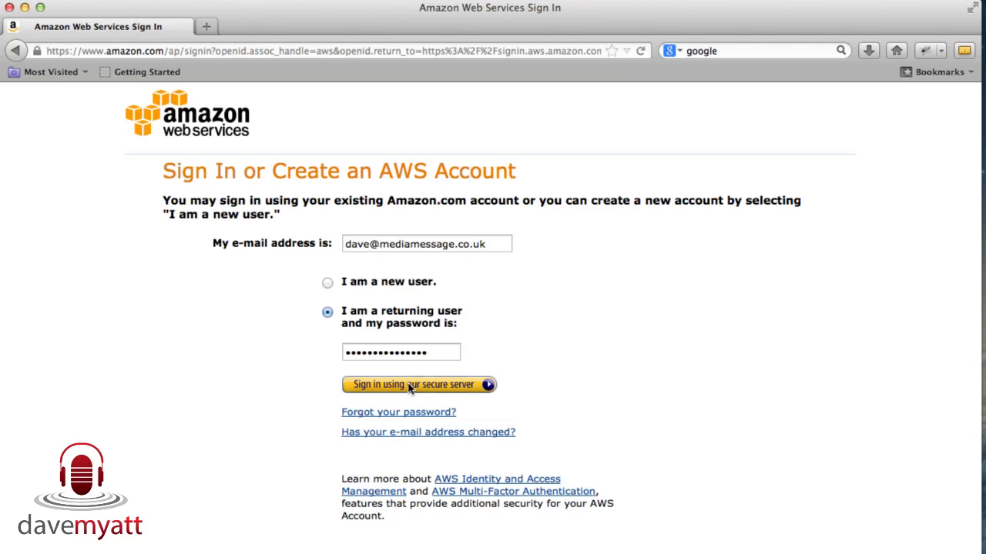
# Submit the returning-user email and password to sign in to the AWS console
pyautogui.click(419, 385)
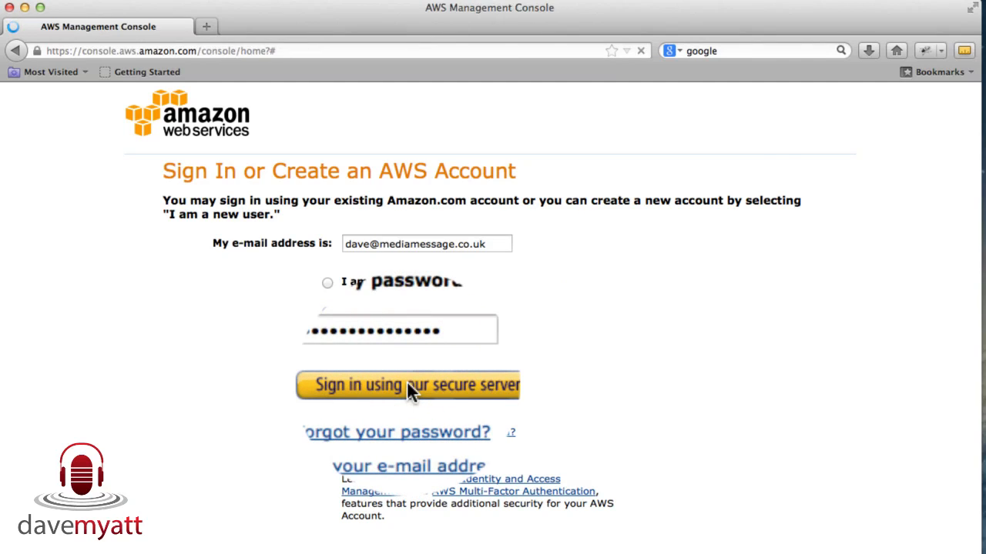
# Choose S3 under Storage & Content Delivery on the console home to load the bucket list
pyautogui.click(406, 385)
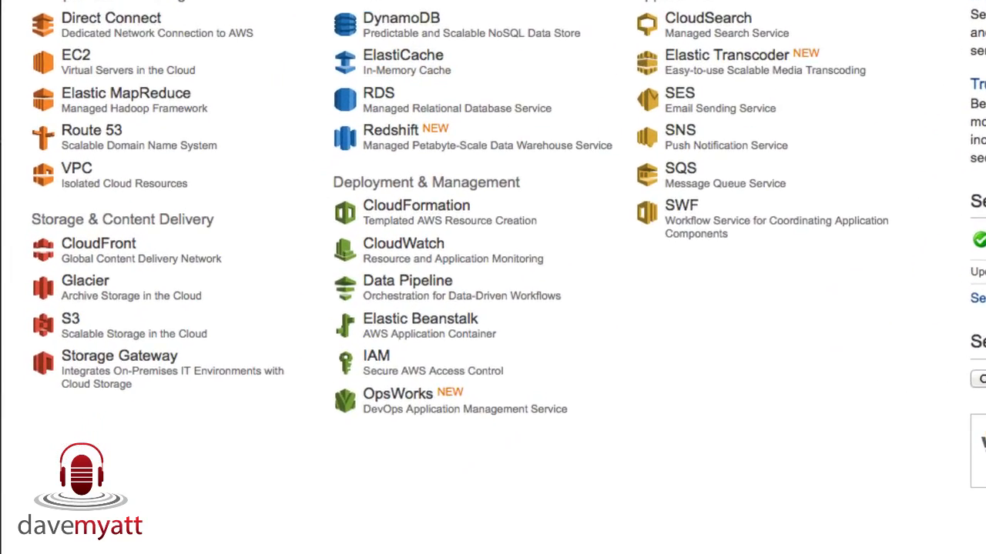
pyautogui.scroll(-3)
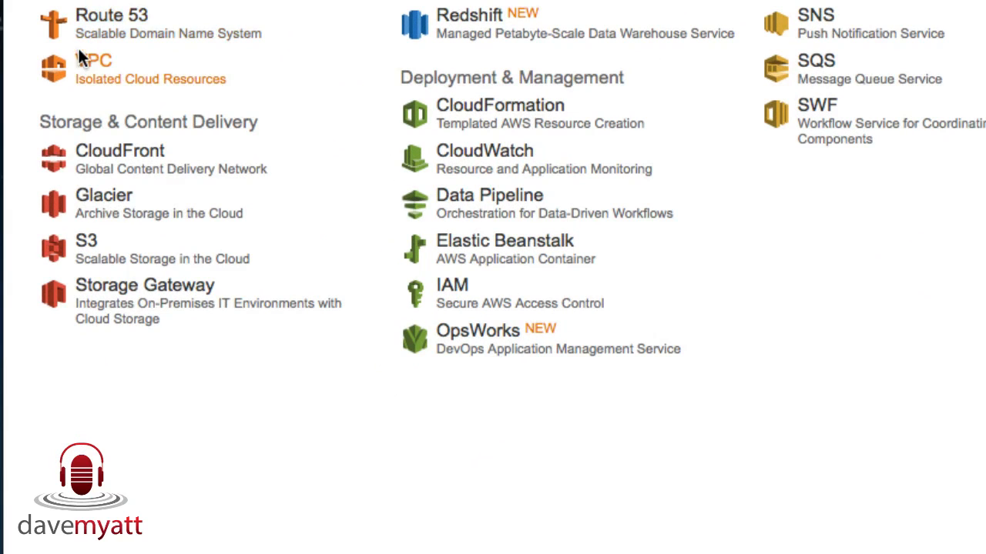
pyautogui.click(87, 240)
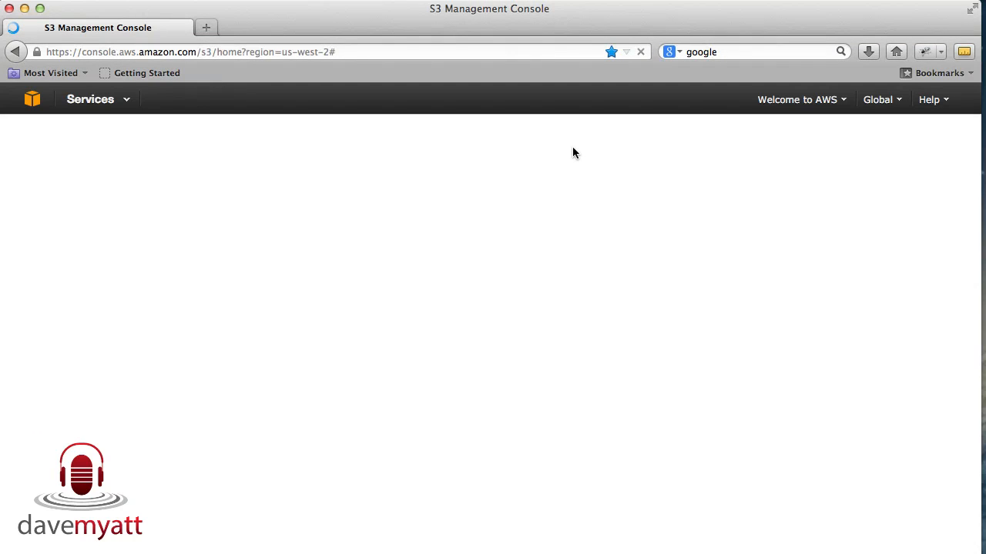
pyautogui.moveTo(499, 167)
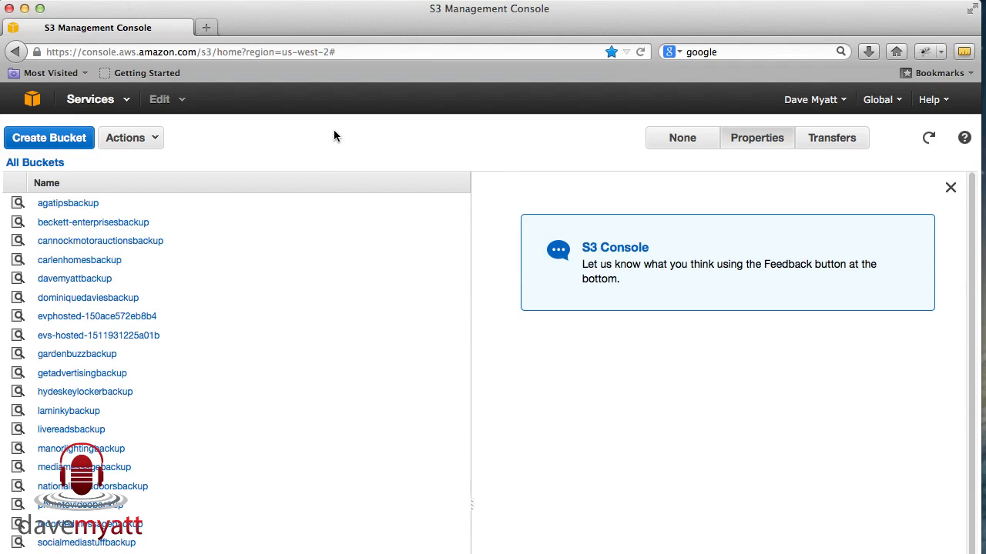
pyautogui.moveTo(323, 149)
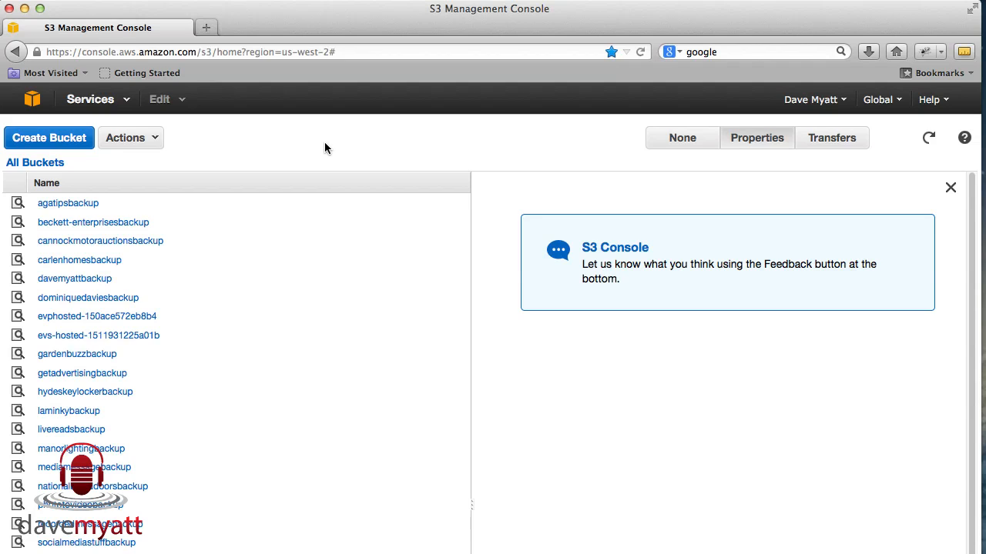
pyautogui.moveTo(434, 156)
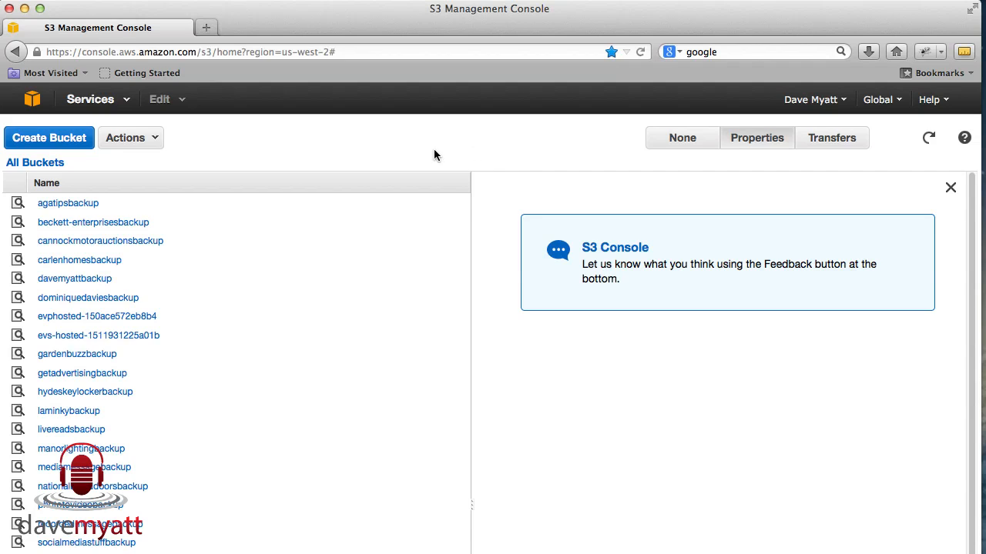
# Start a new bucket and name it 'jackmyattbackup'
pyautogui.click(50, 137)
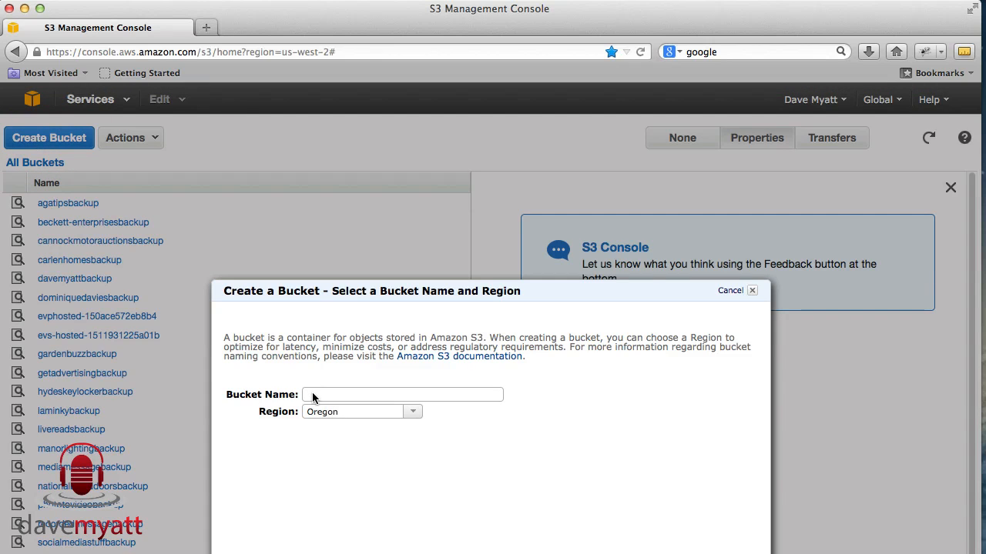
pyautogui.click(400, 394)
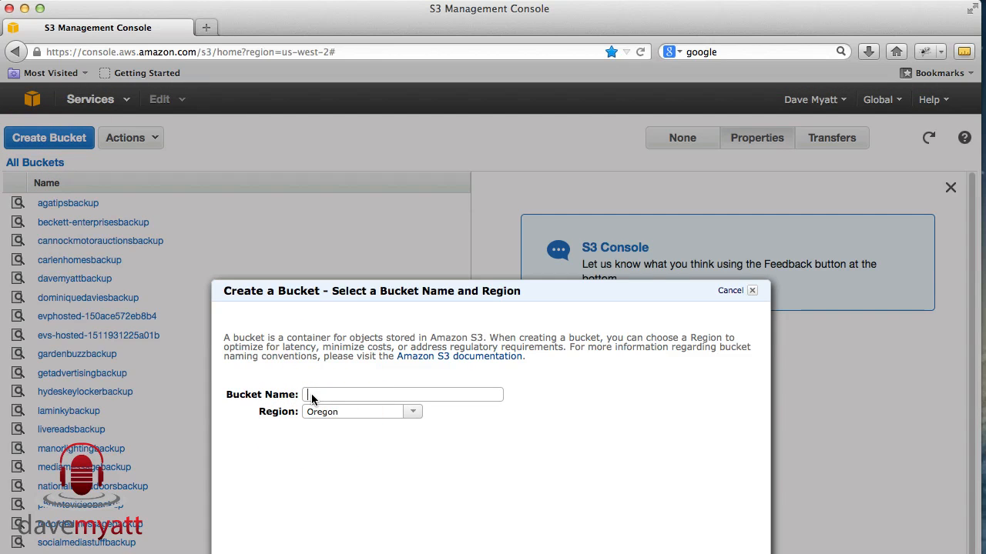
pyautogui.write('jack')
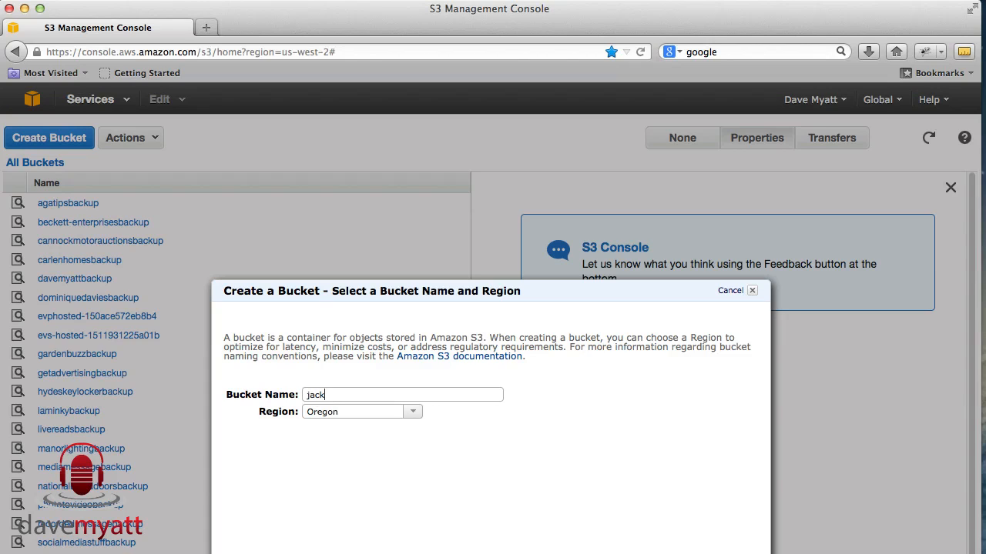
pyautogui.write('myatt')
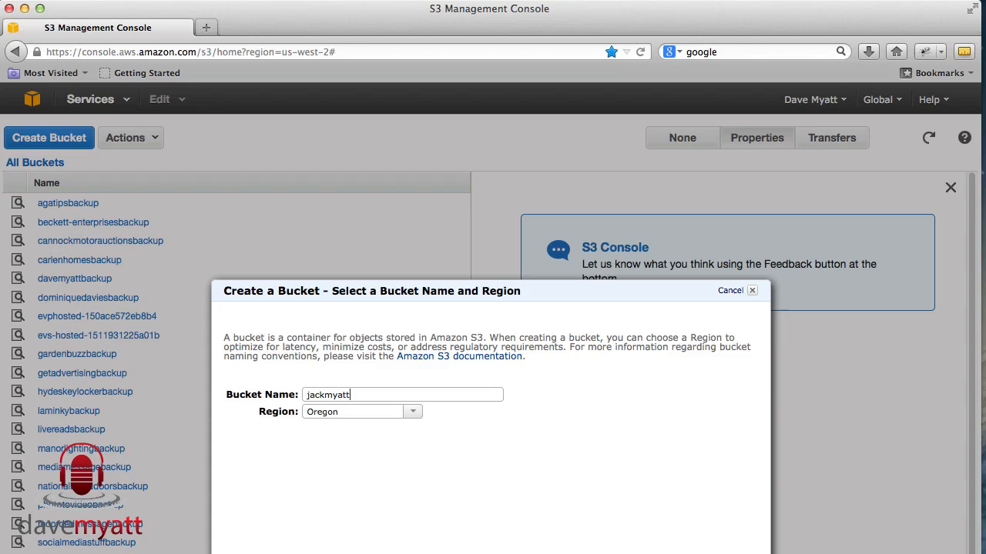
pyautogui.write('bac')
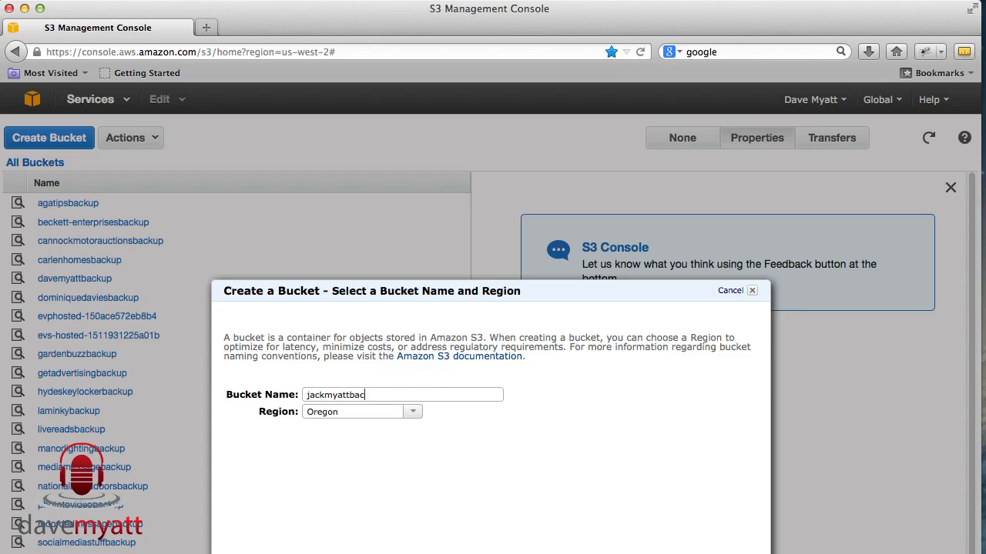
pyautogui.write('kup')
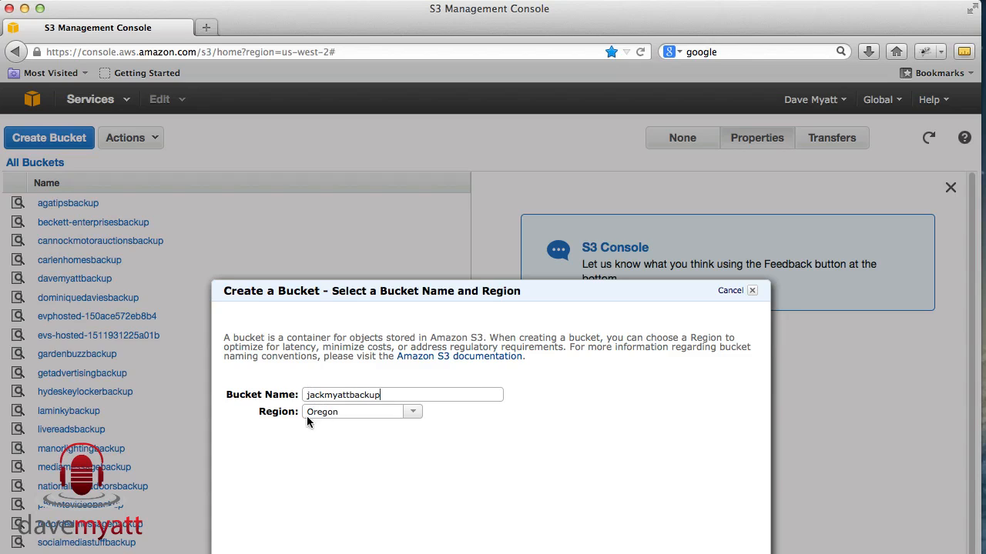
# Set the bucket's region to Ireland and create it
pyautogui.click(413, 411)
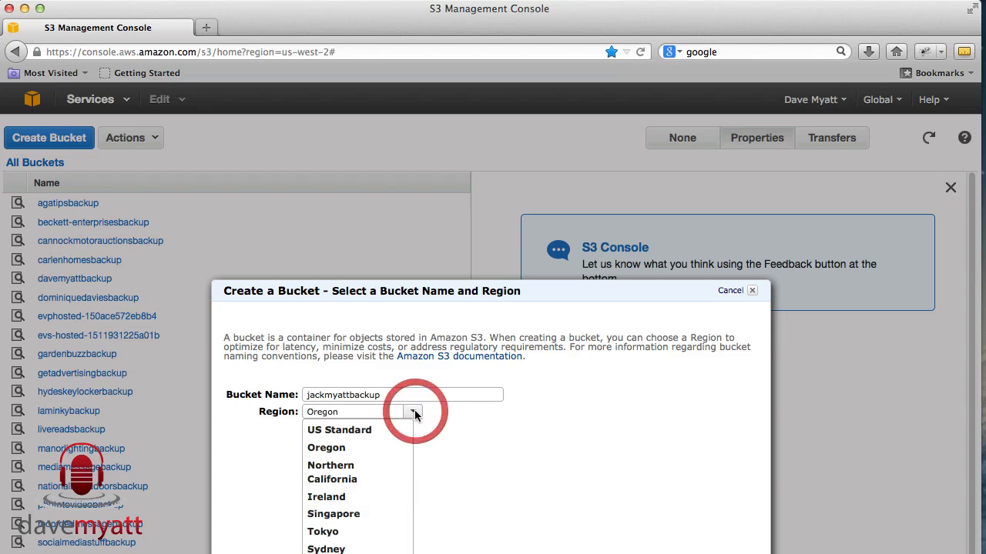
pyautogui.click(326, 496)
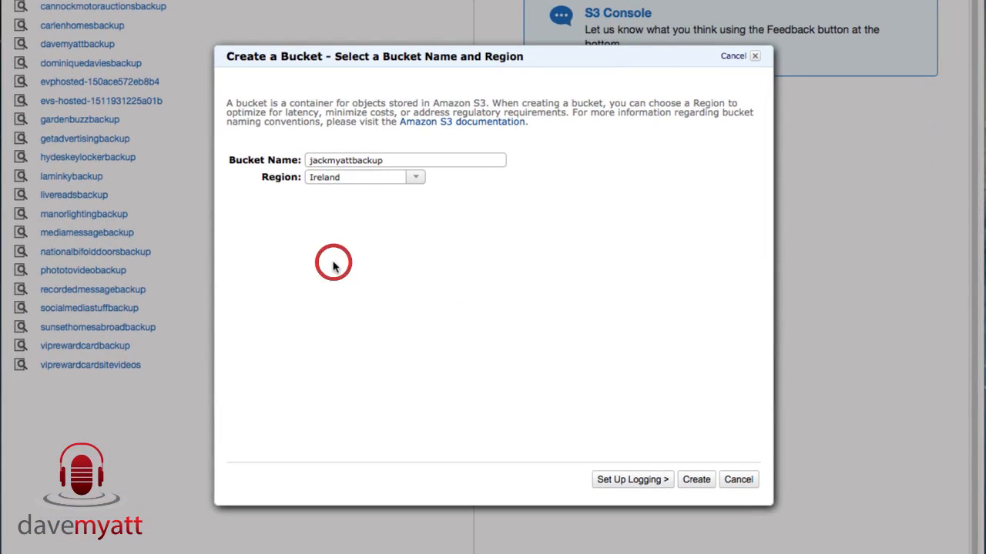
pyautogui.moveTo(690, 485)
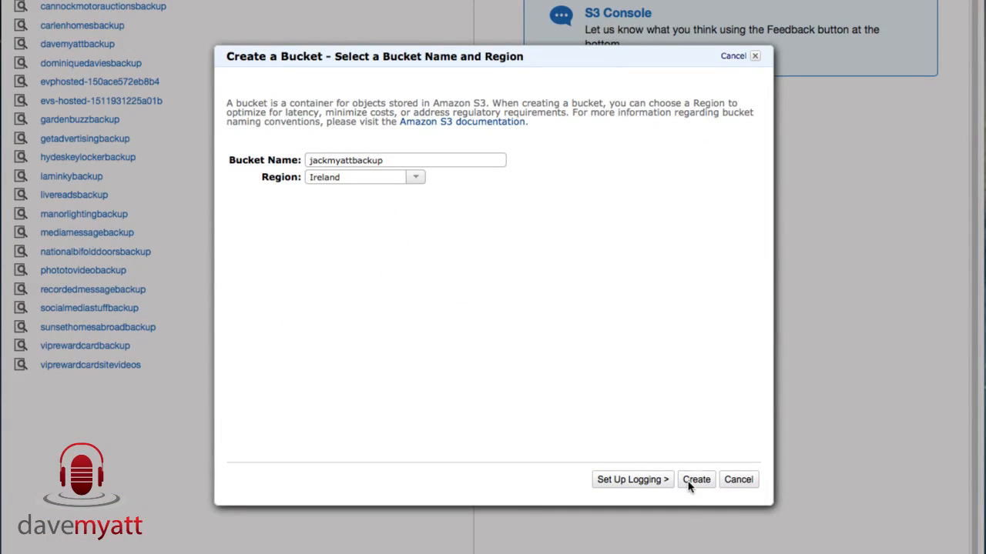
pyautogui.click(696, 479)
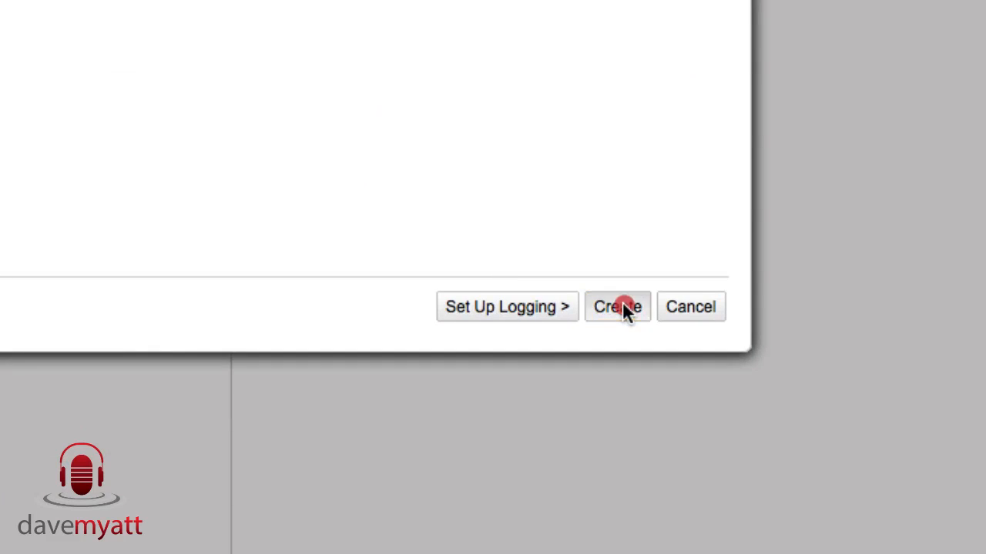
pyautogui.click(616, 307)
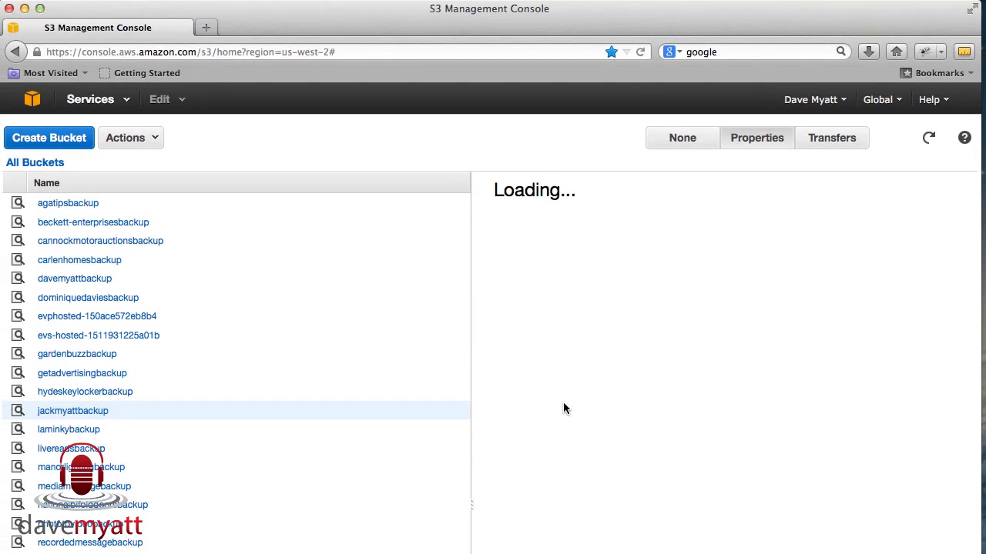
# Select jackmyattbackup in the All Buckets list to view its empty contents
pyautogui.click(72, 410)
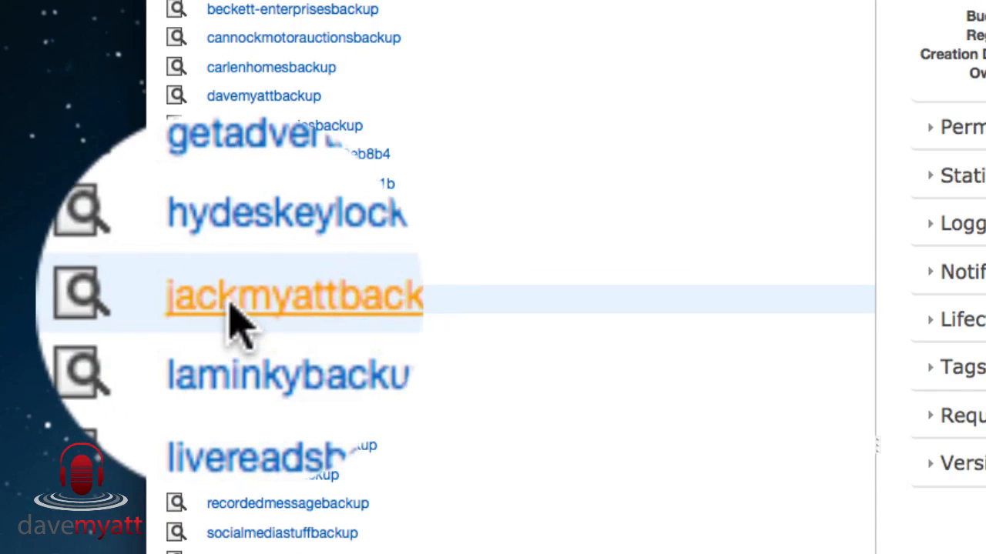
pyautogui.click(293, 296)
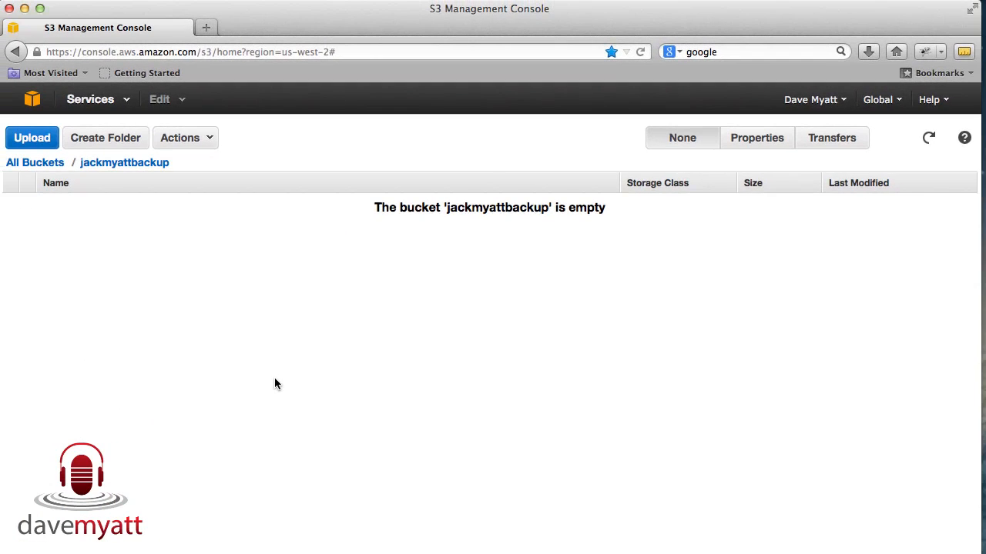
pyautogui.moveTo(282, 369)
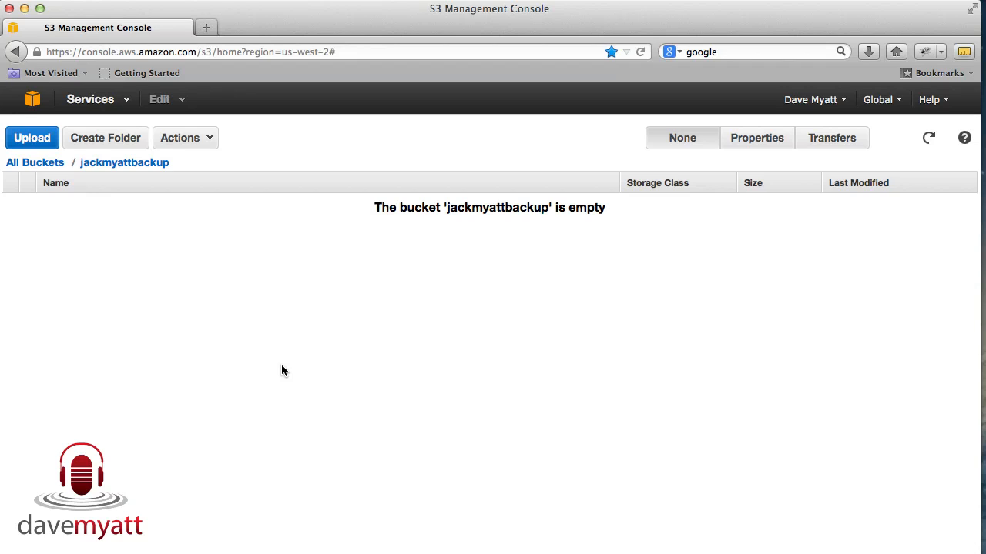
pyautogui.moveTo(219, 271)
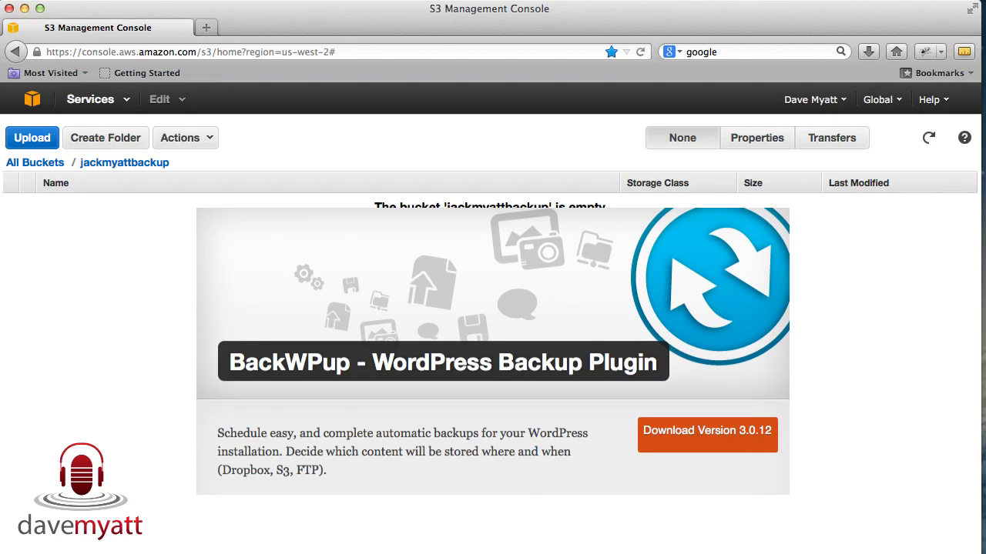
pyautogui.moveTo(373, 10)
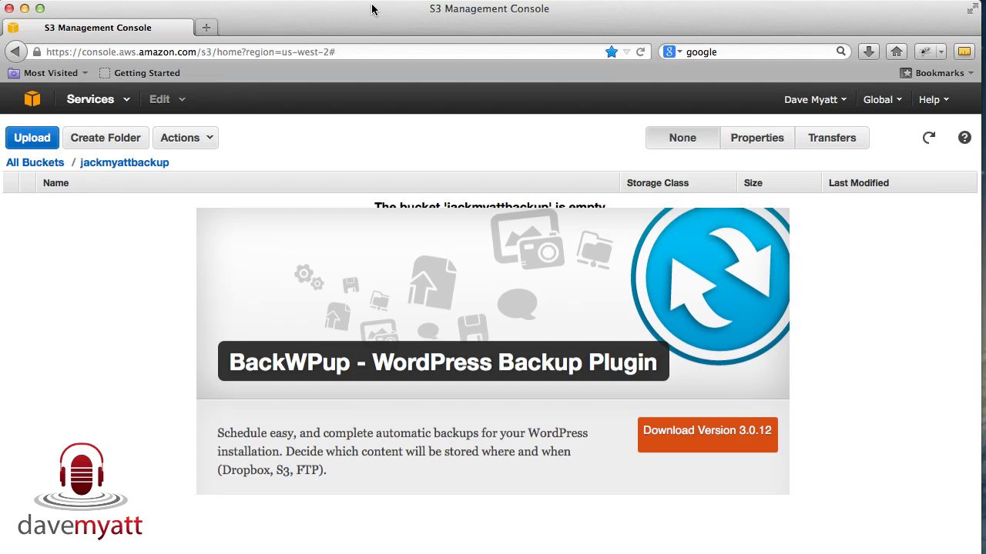